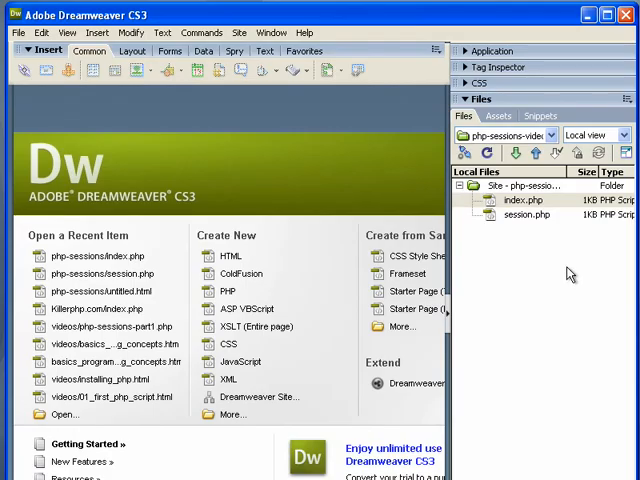
Open the php-sessions site's pages and bring index.php forward in Code view.
{"action": "left_click", "coordinate": [522, 216]}
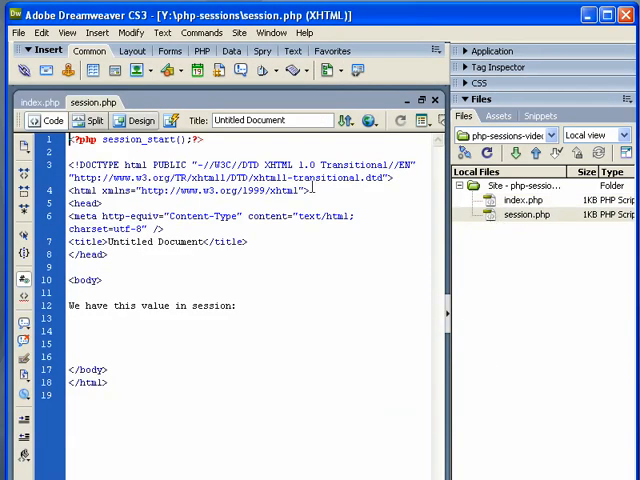
{"action": "left_click", "coordinate": [40, 102]}
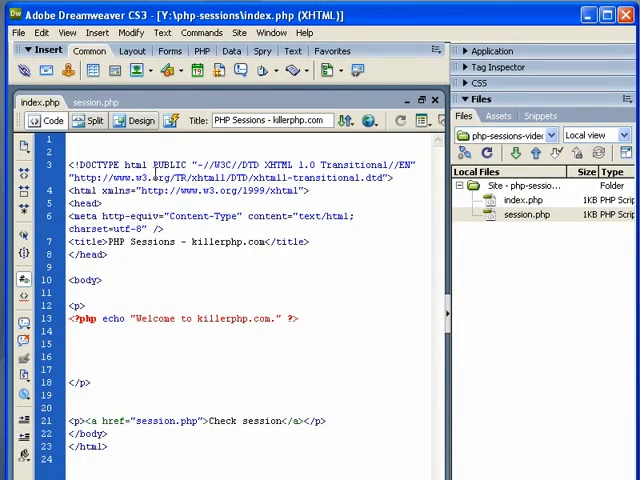
Add <?php session_start();?> as line 1 of index.php, above the DOCTYPE.
{"action": "type", "text": "<?php session_start();?>"}
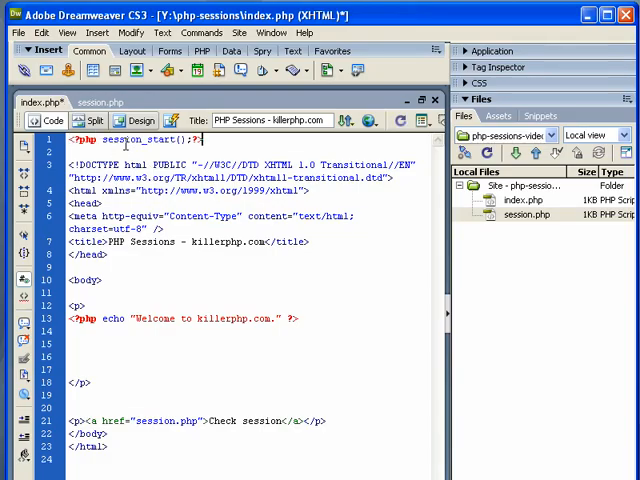
{"action": "double_click", "coordinate": [128, 138]}
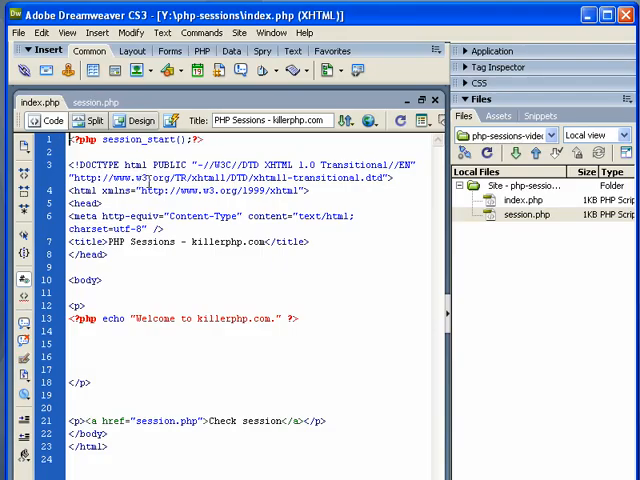
{"action": "mouse_move", "coordinate": [140, 308]}
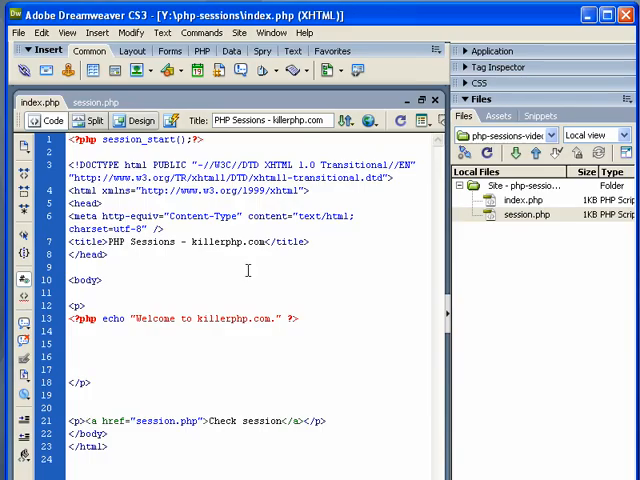
{"action": "double_click", "coordinate": [136, 138]}
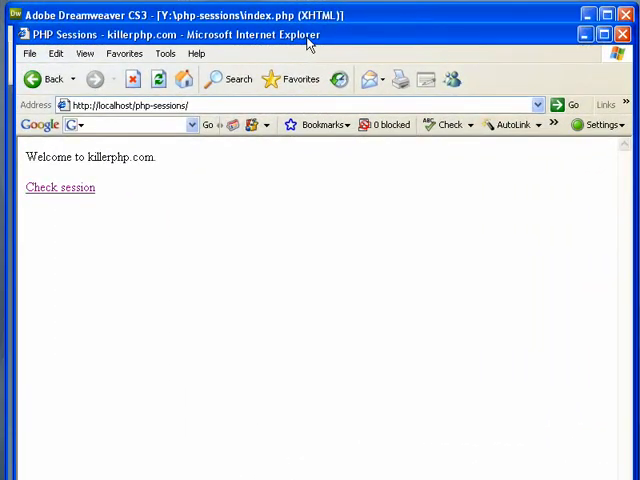
{"action": "mouse_move", "coordinate": [176, 176]}
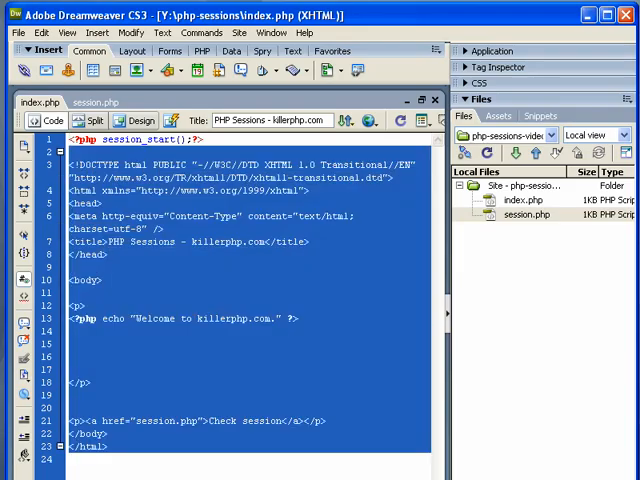
Leave line 1 blank and retype <?php session_start();?> on line 2 of index.php.
{"action": "left_click", "coordinate": [204, 140]}
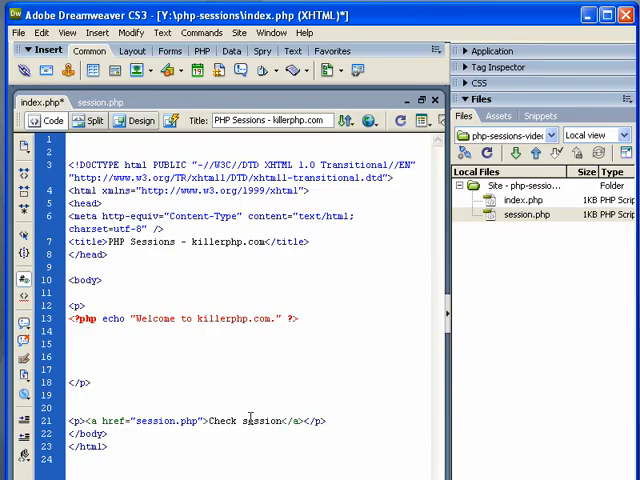
{"action": "type", "text": "<?php session_start();?>"}
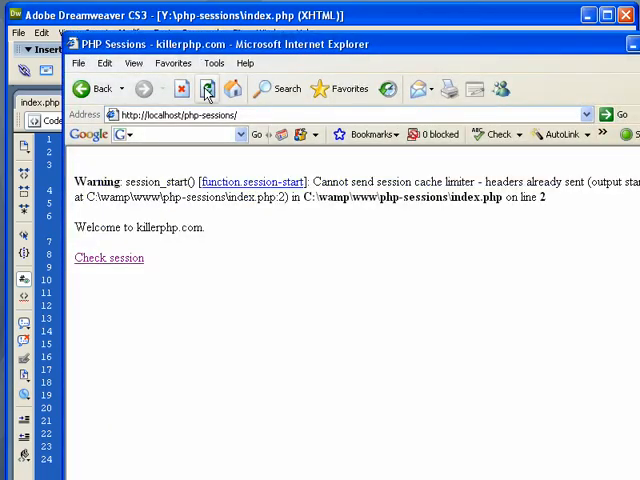
Refresh localhost/php-sessions in Internet Explorer to see the headers-already-sent warning.
{"action": "left_click", "coordinate": [206, 88]}
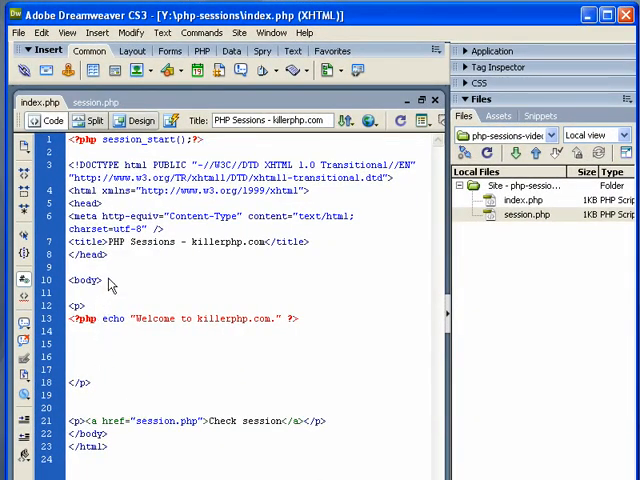
{"action": "mouse_move", "coordinate": [214, 152]}
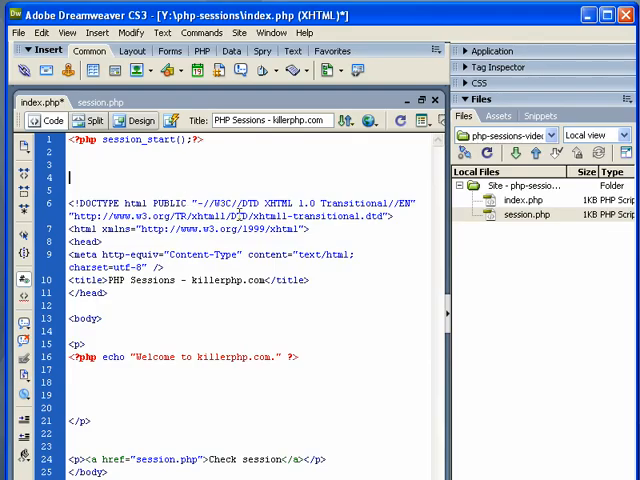
Store date(DATE_RFC822) in $_SESSION['time'] in a PHP block below session_start().
{"action": "type", "text": "<?php $_SESSION['time'] = date(DATE_RFC822); ?>"}
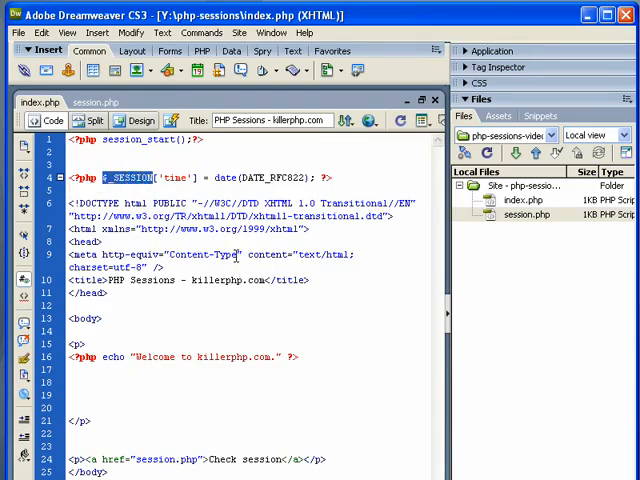
{"action": "left_click", "coordinate": [112, 176]}
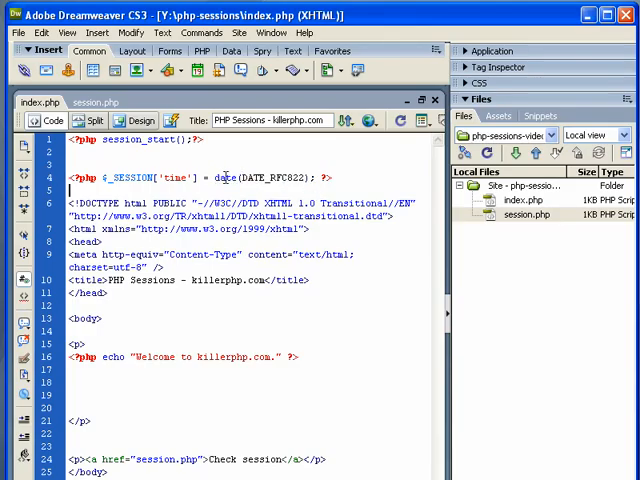
{"action": "double_click", "coordinate": [252, 176]}
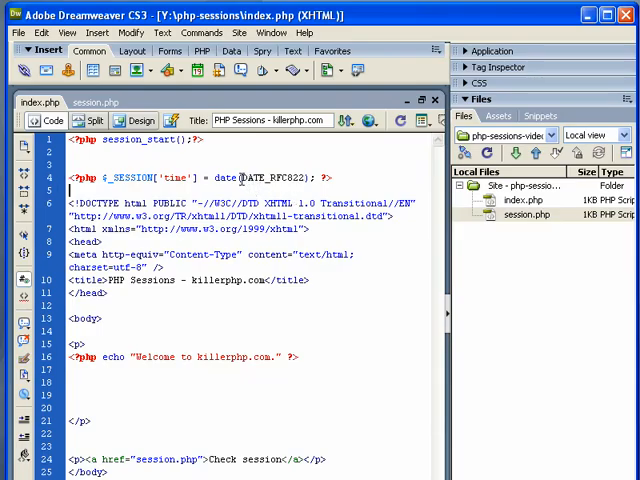
{"action": "double_click", "coordinate": [276, 172]}
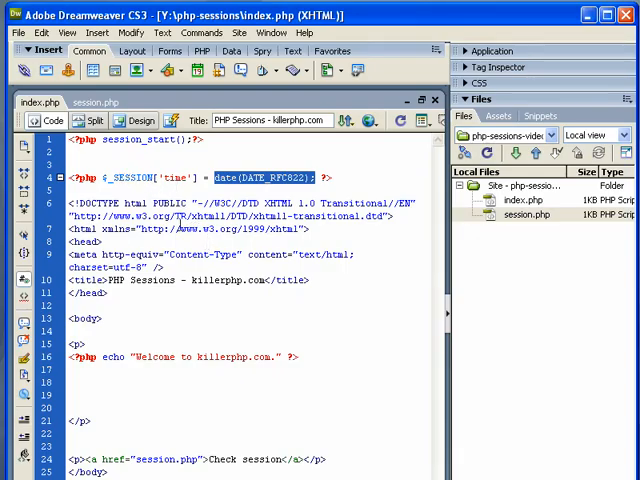
In session.php, echo $_SESSION['time'] below the 'We have this value in session:' line.
{"action": "left_click", "coordinate": [92, 102]}
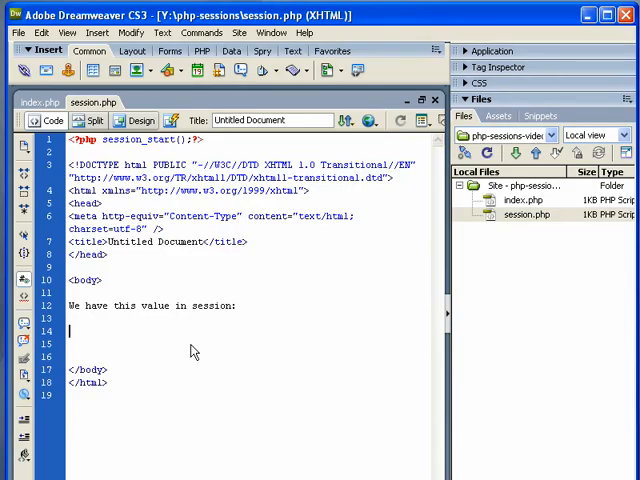
{"action": "type", "text": "<?php echo $_SESSION['time']?>"}
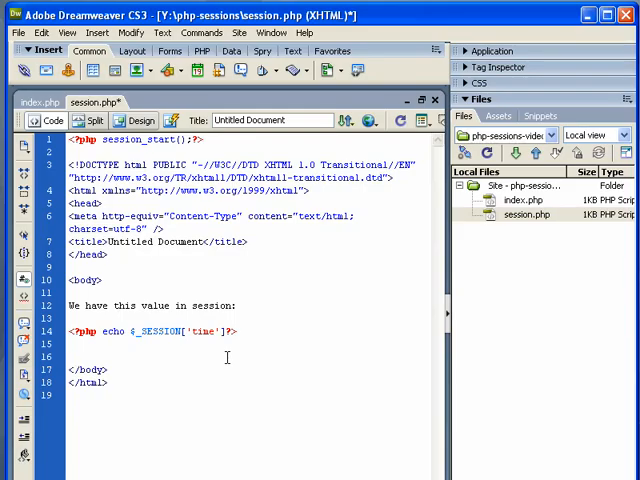
{"action": "left_click", "coordinate": [76, 356]}
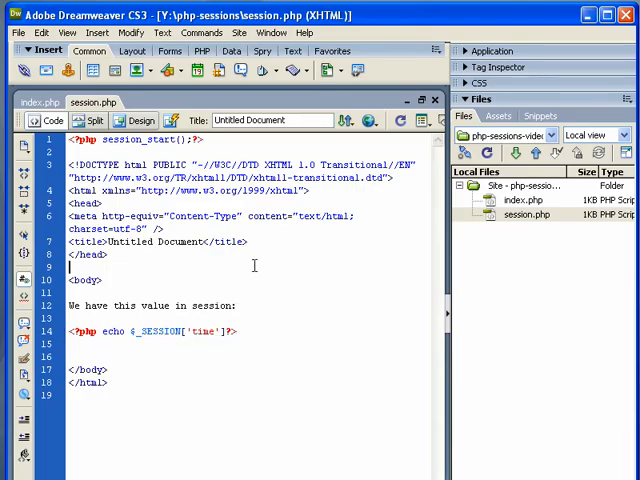
Return to index.php and bring up Internet Explorer showing the welcome page.
{"action": "left_click", "coordinate": [48, 104]}
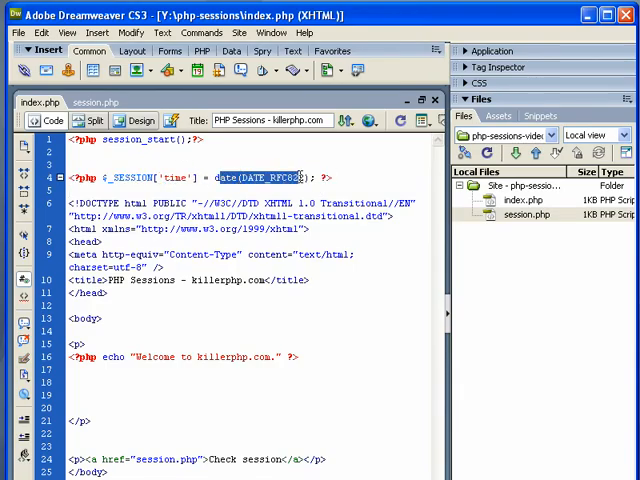
{"action": "left_click", "coordinate": [412, 300]}
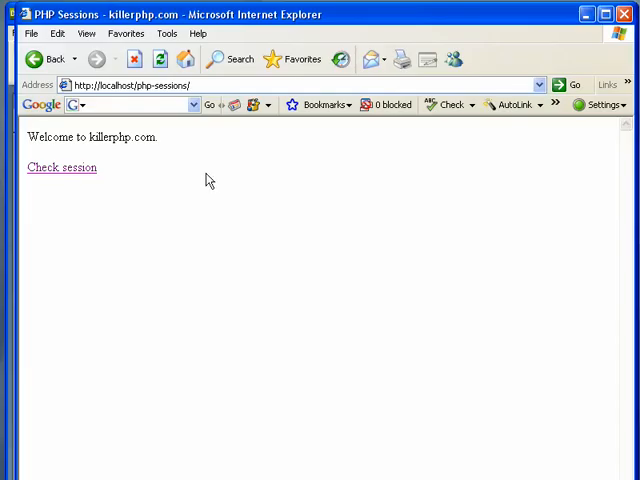
{"action": "mouse_move", "coordinate": [64, 168]}
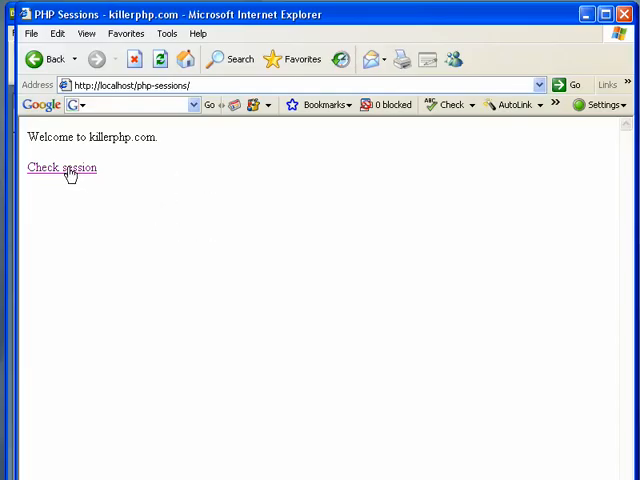
Follow the Check session link to session.php showing the stored session time.
{"action": "left_click", "coordinate": [60, 168]}
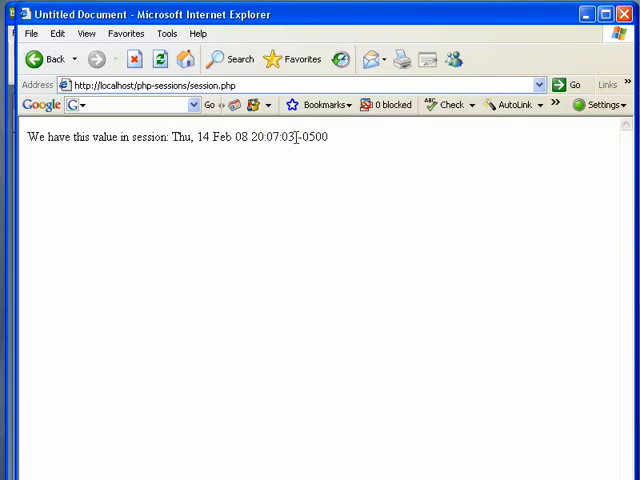
{"action": "mouse_move", "coordinate": [310, 176]}
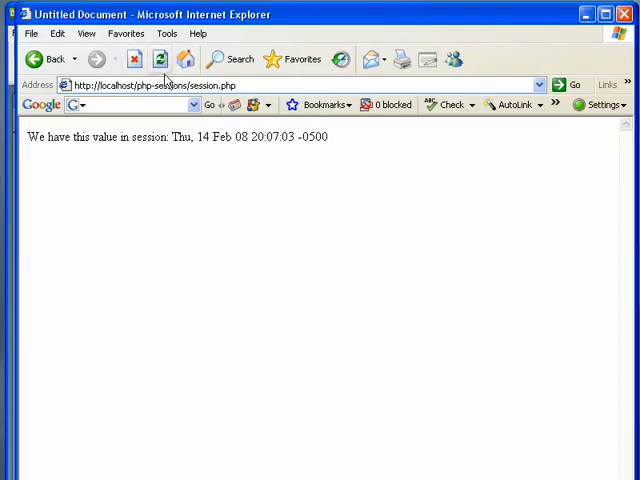
{"action": "mouse_move", "coordinate": [240, 212]}
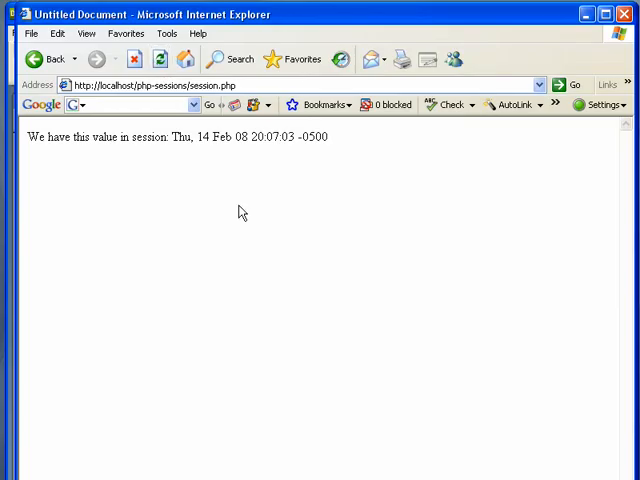
{"action": "mouse_move", "coordinate": [168, 18]}
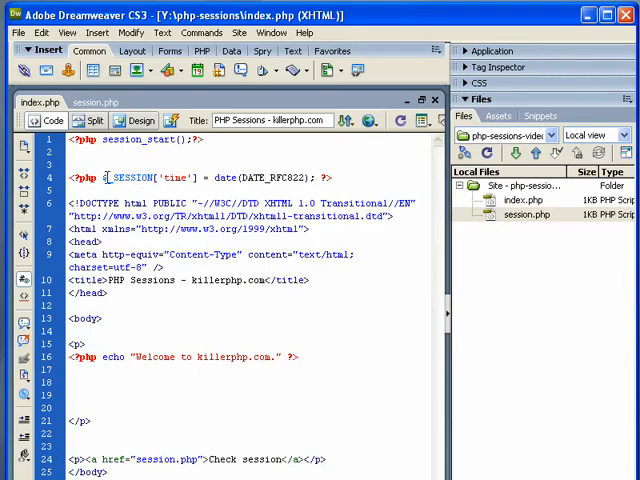
Review the echo line in session.php, then return to the Internet Explorer window.
{"action": "left_click", "coordinate": [92, 106]}
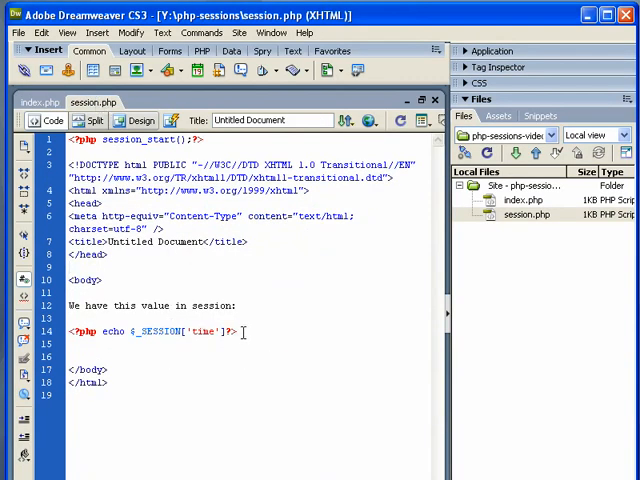
{"action": "left_click", "coordinate": [44, 104]}
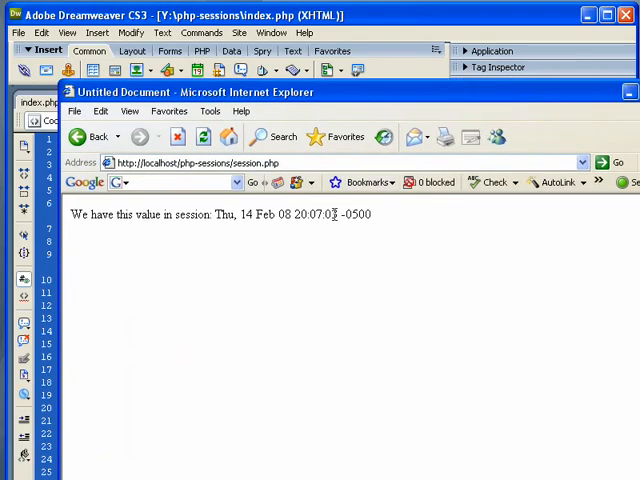
Revisit the welcome page and Check session again, showing the newer stored time 20:08:01.
{"action": "left_click", "coordinate": [202, 136]}
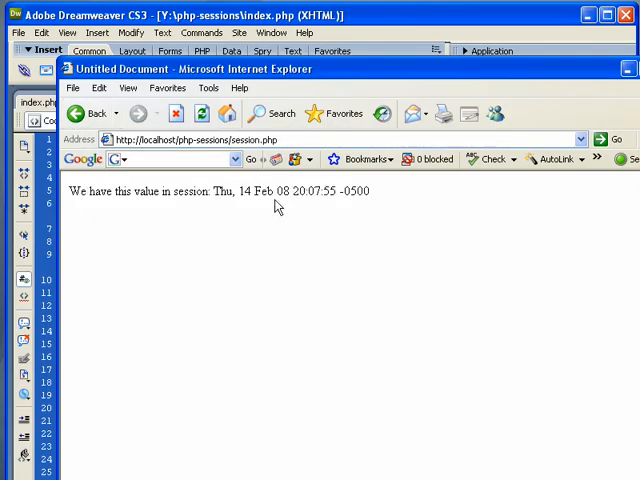
{"action": "double_click", "coordinate": [318, 192]}
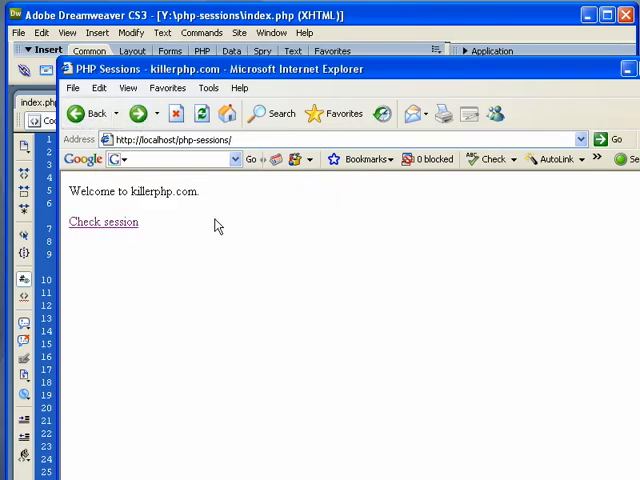
{"action": "left_click", "coordinate": [104, 222]}
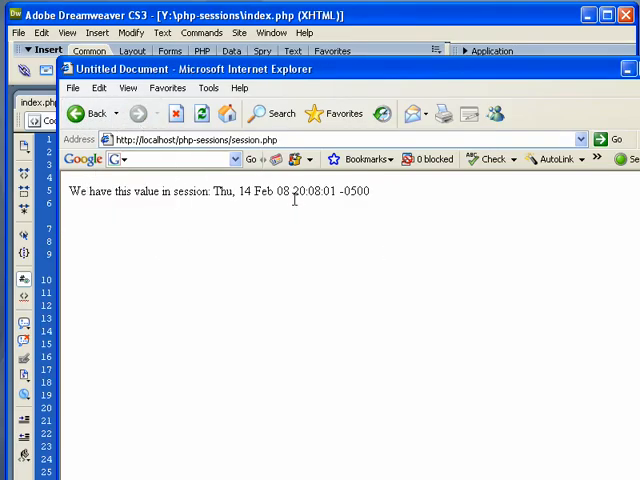
{"action": "mouse_move", "coordinate": [204, 162]}
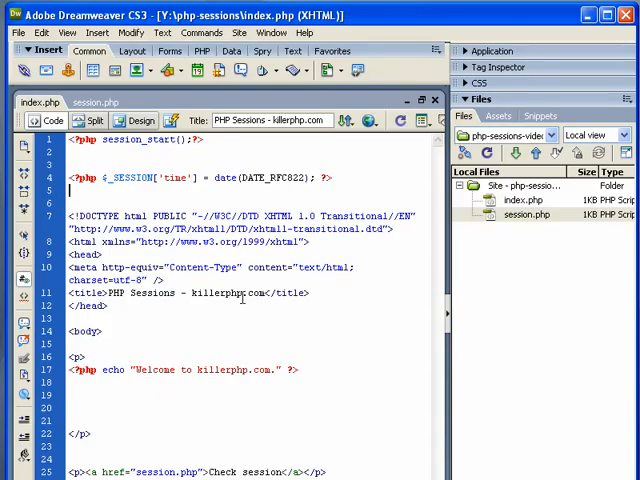
Add $_SESSION['browser'] = $_SERVER['HTTP_USER_AGENT']; below the time line in index.php.
{"action": "type", "text": "<?php $_SESSION['browser'] = $_SERVER['HTTP_USER_AGENT'] ; ?>"}
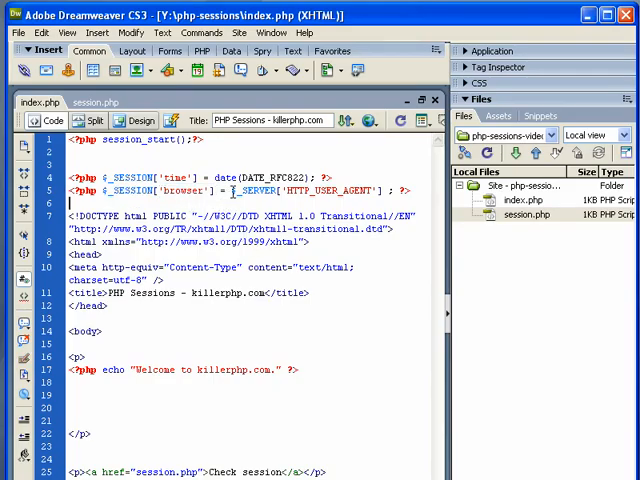
{"action": "double_click", "coordinate": [262, 190]}
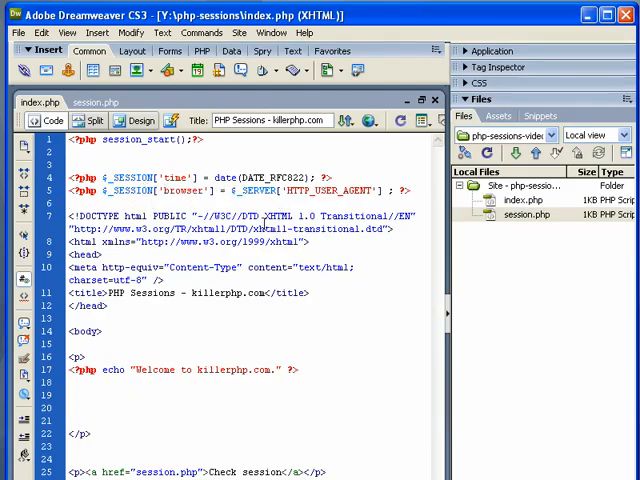
{"action": "triple_click", "coordinate": [200, 190]}
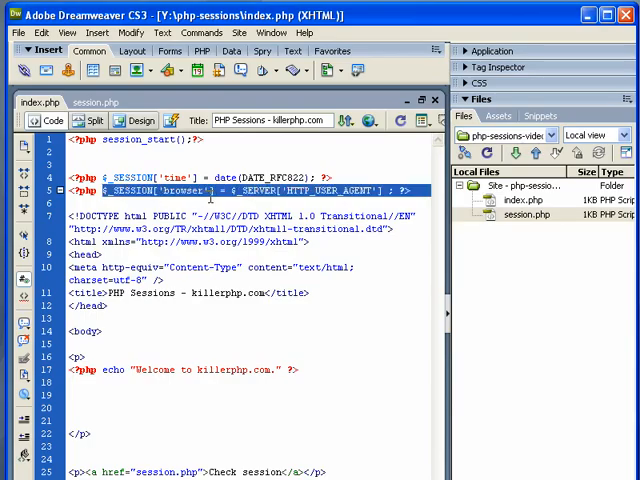
{"action": "left_click", "coordinate": [92, 104]}
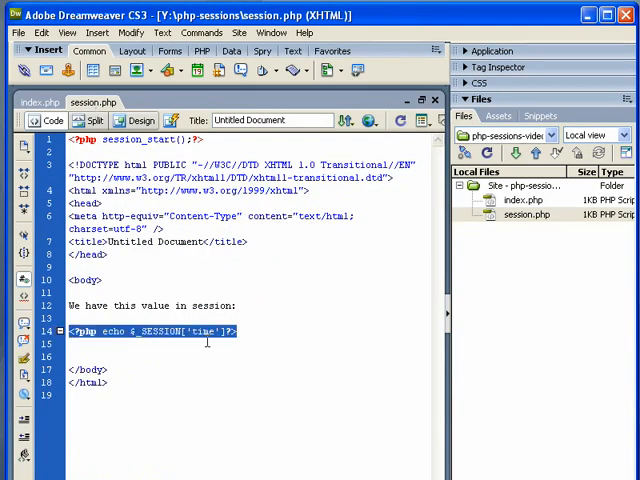
Add a paragraph 'Your browser:' echoing $_SESSION['browser'] below the time echo in session.php.
{"action": "left_click", "coordinate": [250, 332]}
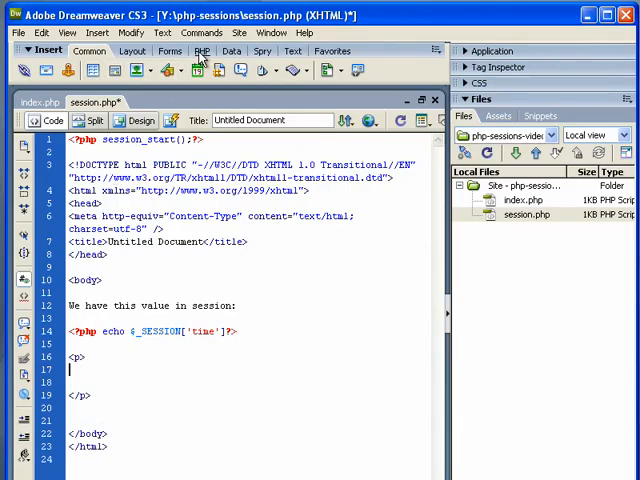
{"action": "left_click", "coordinate": [204, 52]}
{"action": "type", "text": "<?php echo $_SESSION['time'];?>"}
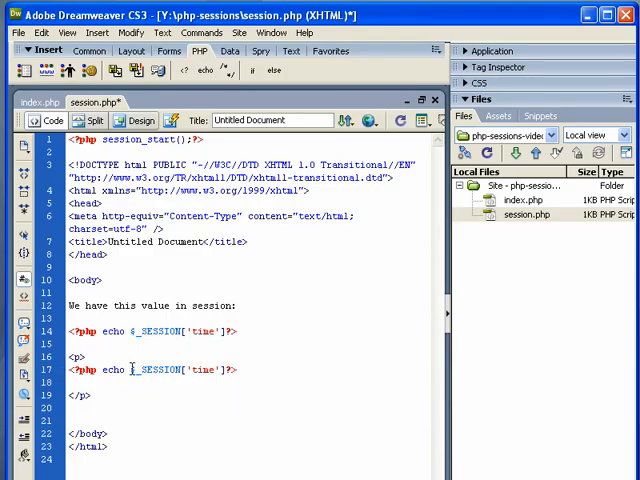
{"action": "double_click", "coordinate": [196, 372]}
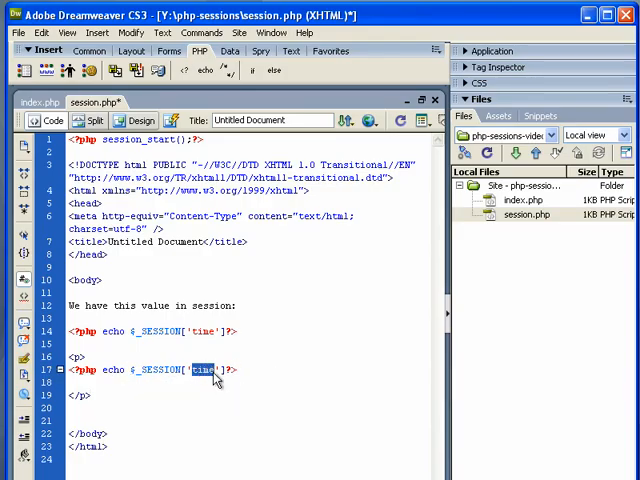
{"action": "type", "text": "browser"}
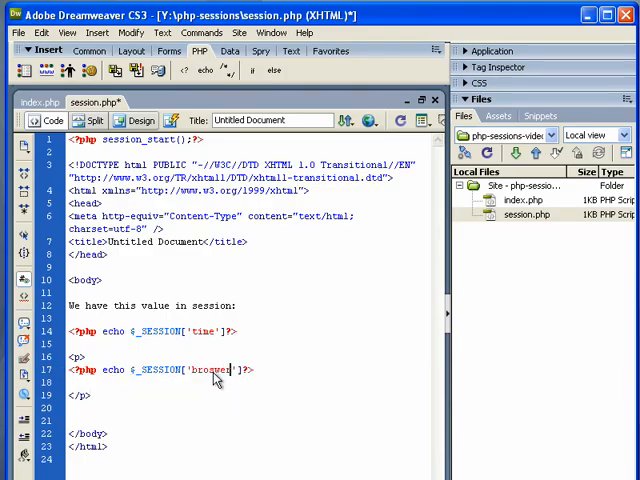
{"action": "type", "text": "Your browser:"}
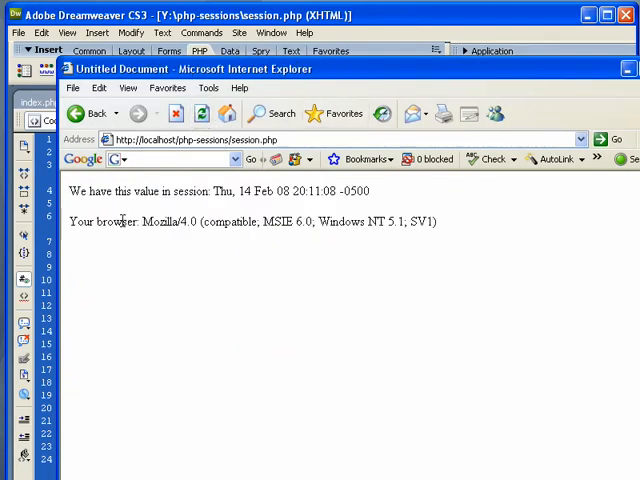
Highlight the displayed user agent string in Internet Explorer and return to Dreamweaver.
{"action": "left_click_drag", "start_coordinate": [144, 220], "coordinate": [396, 220]}
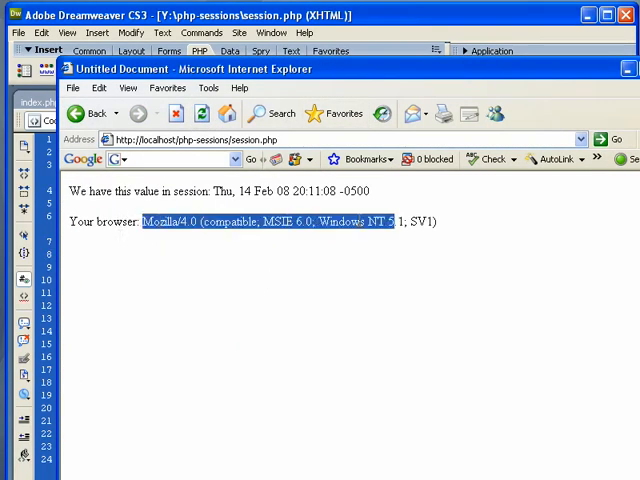
{"action": "left_click", "coordinate": [160, 236]}
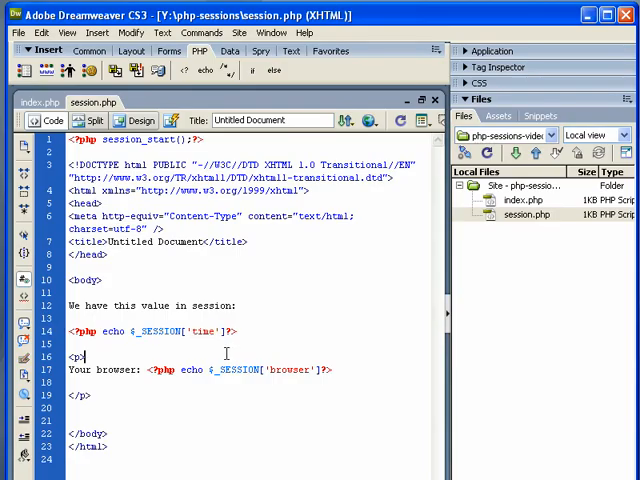
{"action": "mouse_move", "coordinate": [286, 432]}
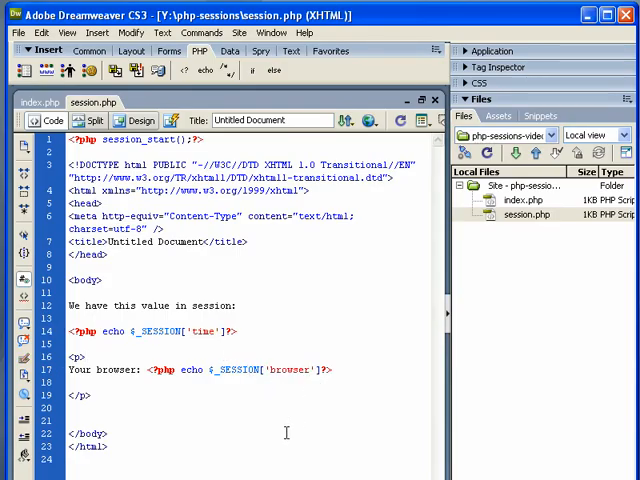